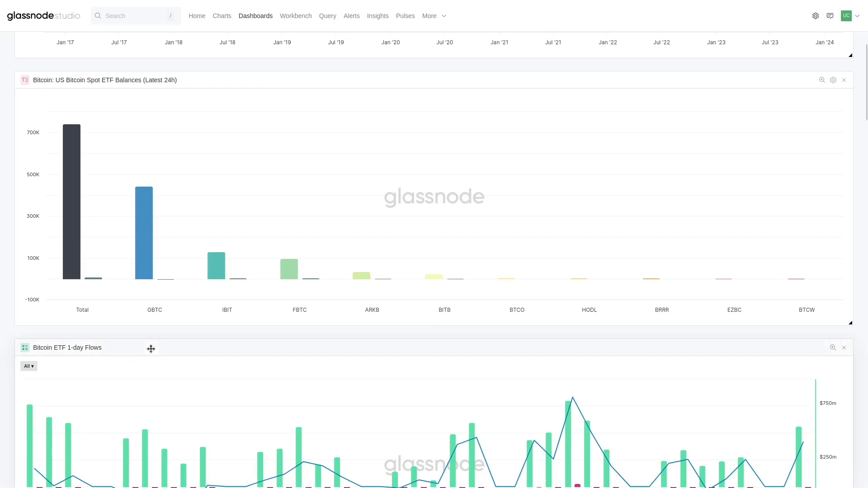
pyautogui.moveTo(157, 338)
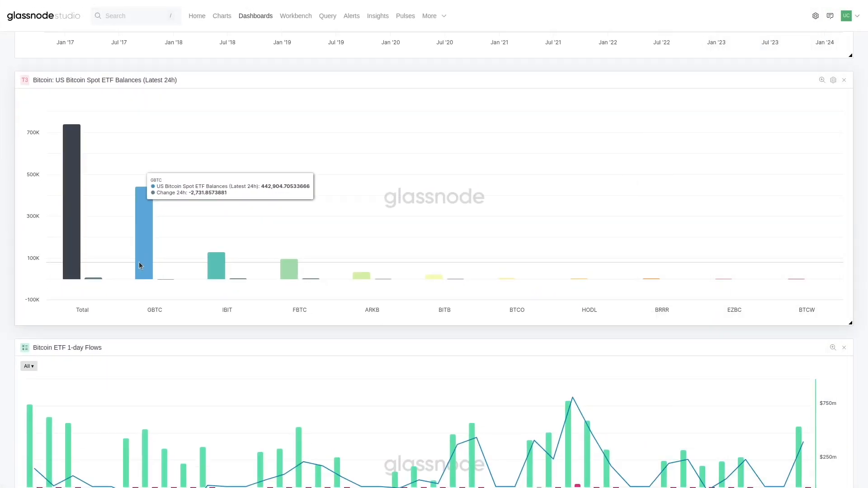
pyautogui.moveTo(207, 340)
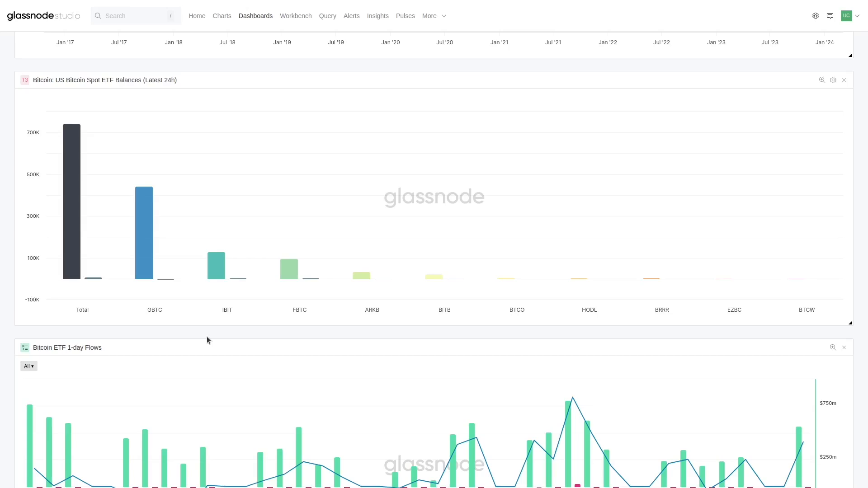
pyautogui.moveTo(151, 264)
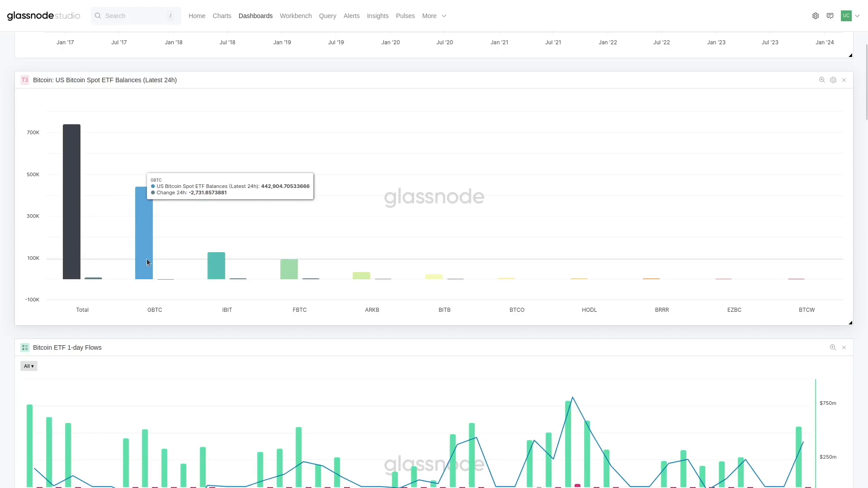
pyautogui.moveTo(226, 270)
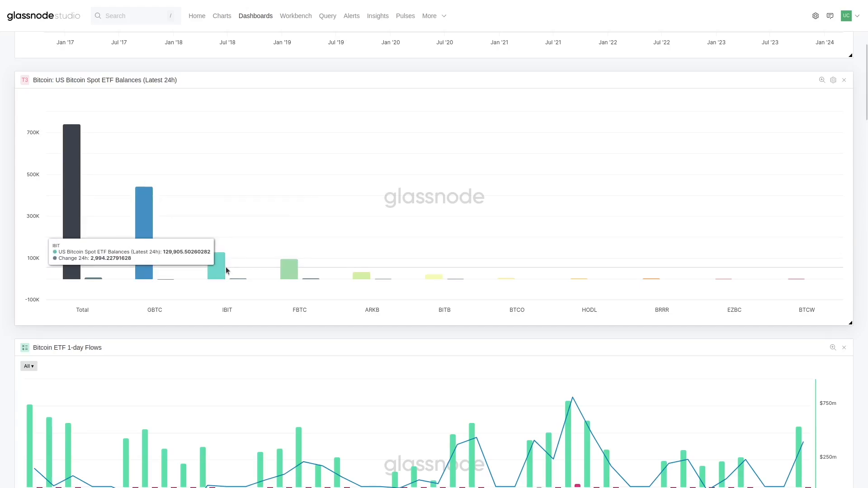
pyautogui.moveTo(286, 270)
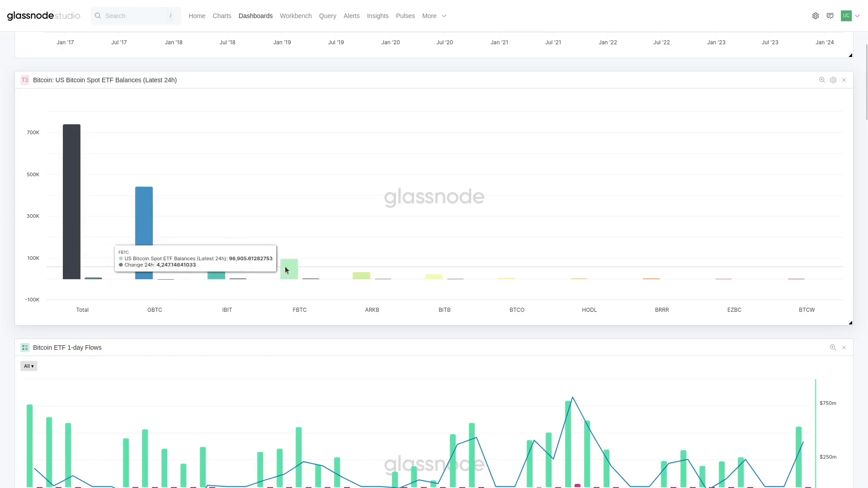
pyautogui.moveTo(215, 264)
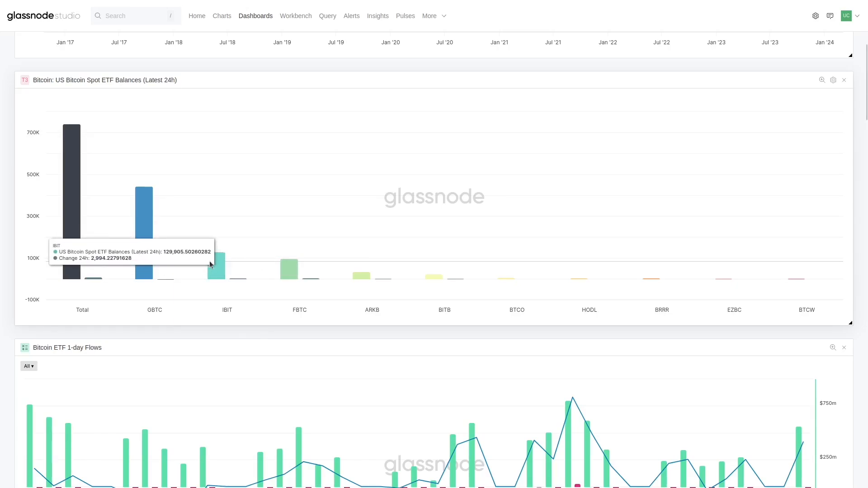
pyautogui.moveTo(220, 277)
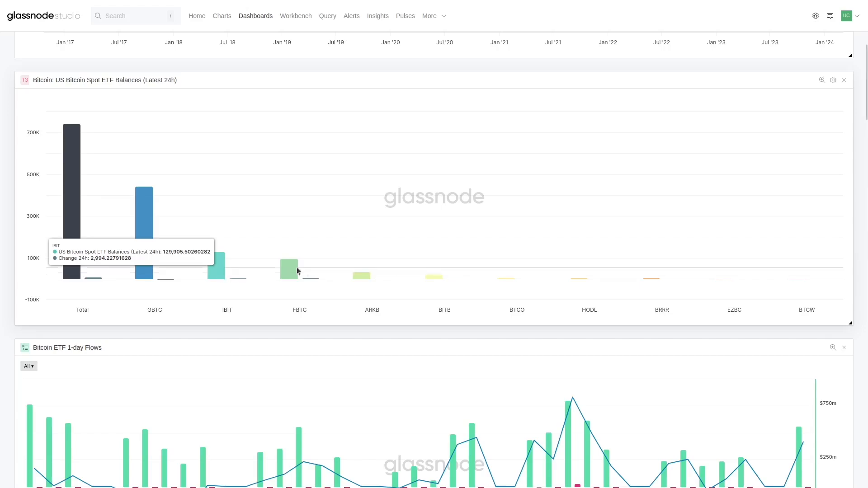
pyautogui.moveTo(299, 268)
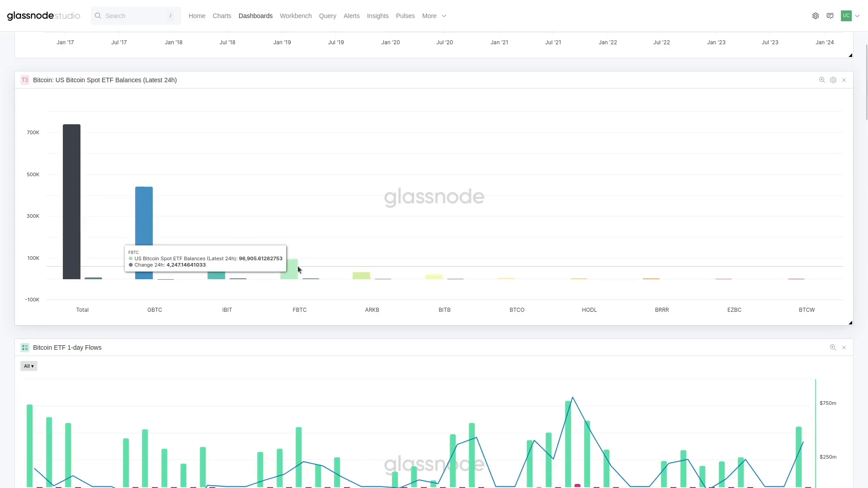
pyautogui.moveTo(276, 342)
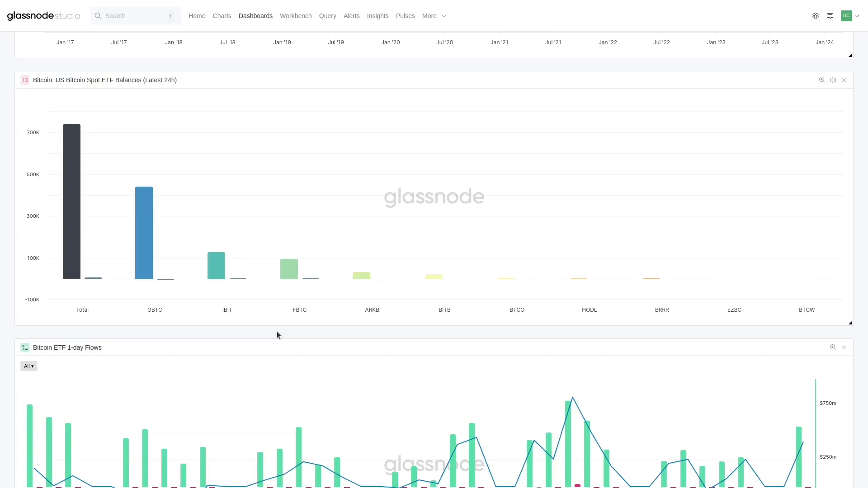
pyautogui.scroll(-3)
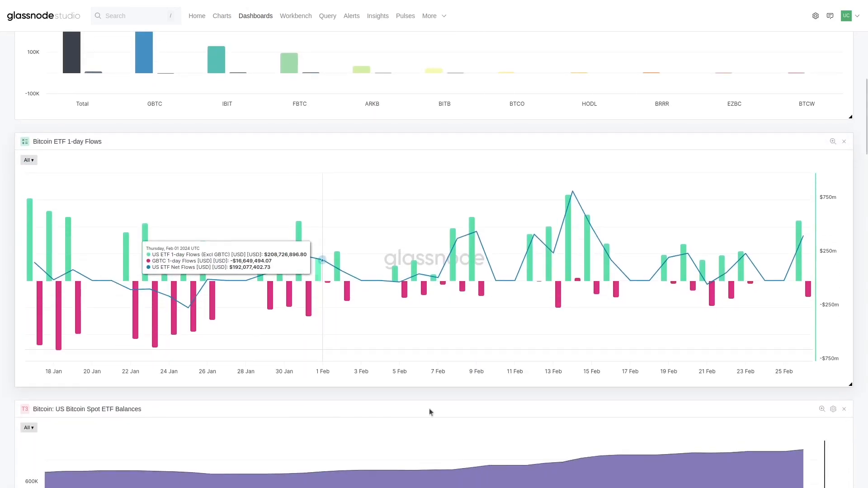
pyautogui.moveTo(439, 400)
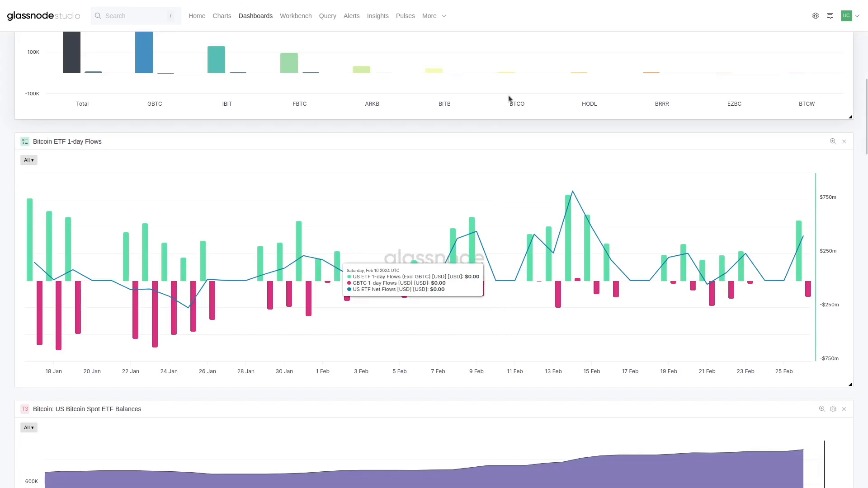
pyautogui.moveTo(657, 128)
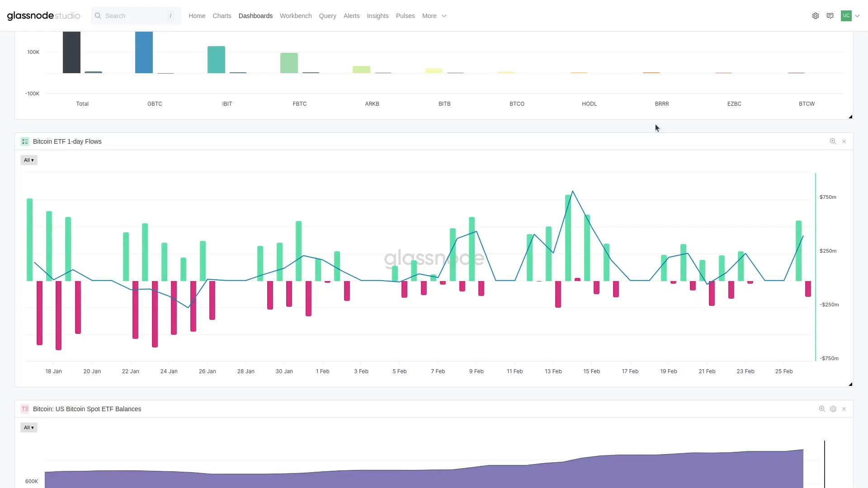
pyautogui.moveTo(309, 309)
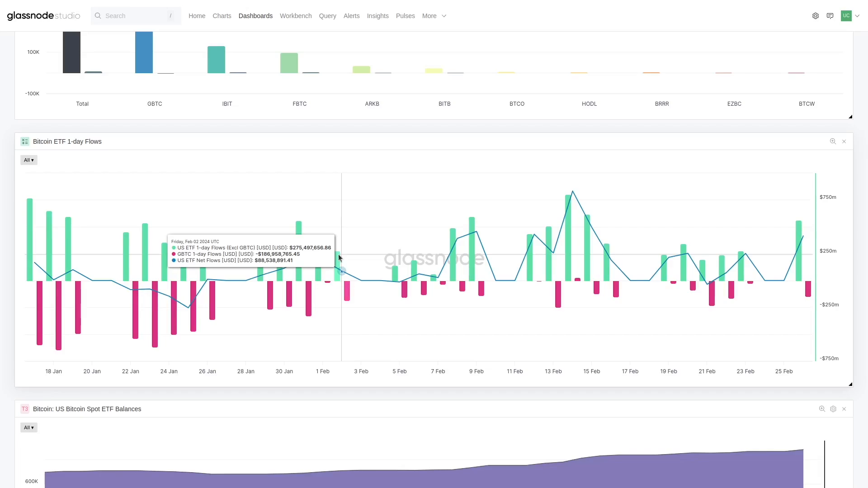
pyautogui.moveTo(310, 392)
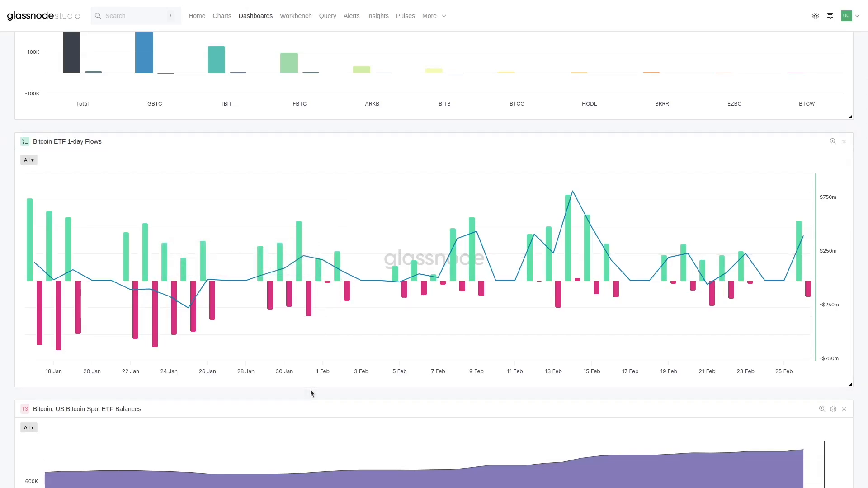
pyautogui.moveTo(571, 192)
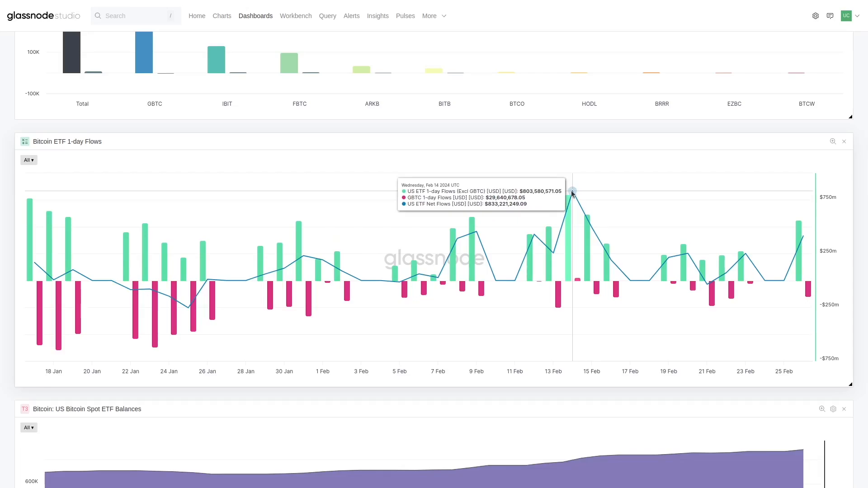
pyautogui.moveTo(644, 396)
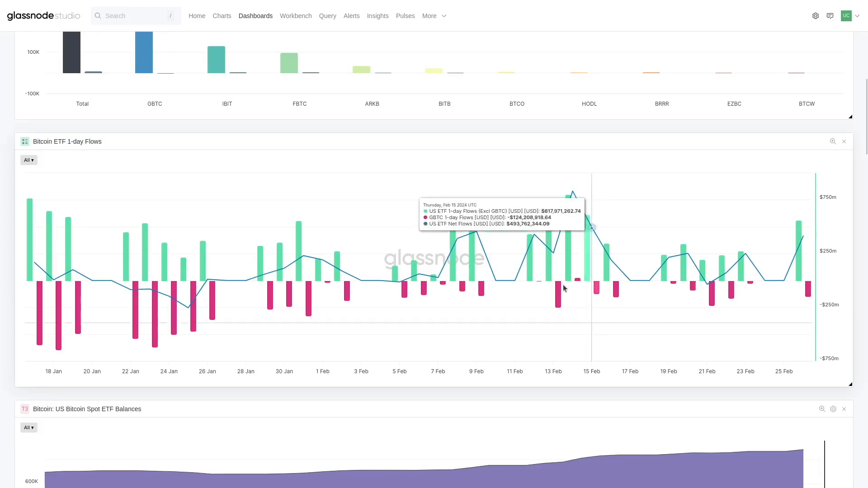
pyautogui.moveTo(530, 239)
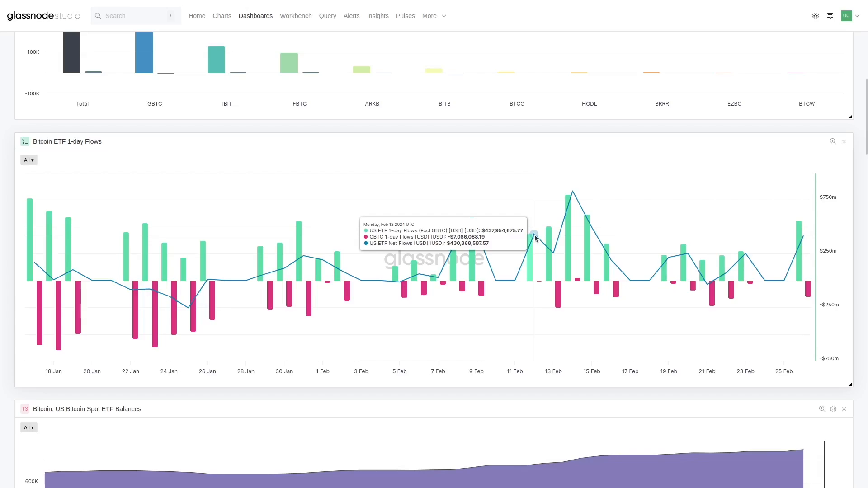
pyautogui.moveTo(572, 192)
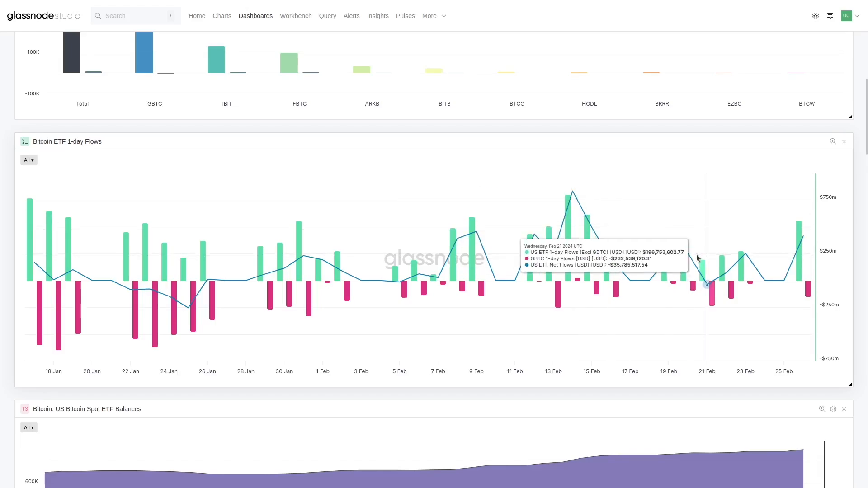
pyautogui.moveTo(761, 255)
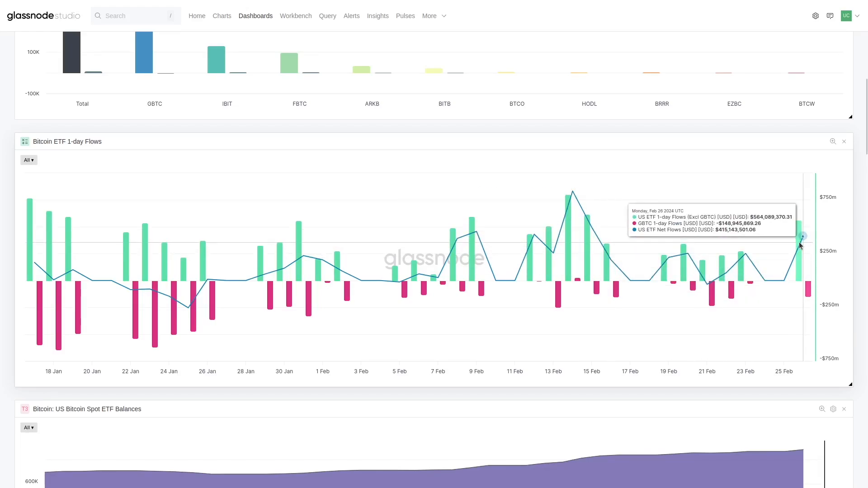
pyautogui.moveTo(822, 253)
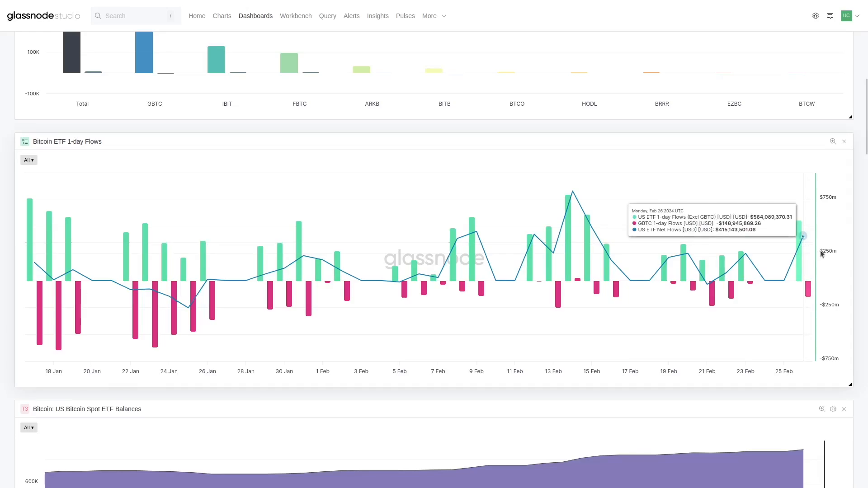
pyautogui.moveTo(856, 292)
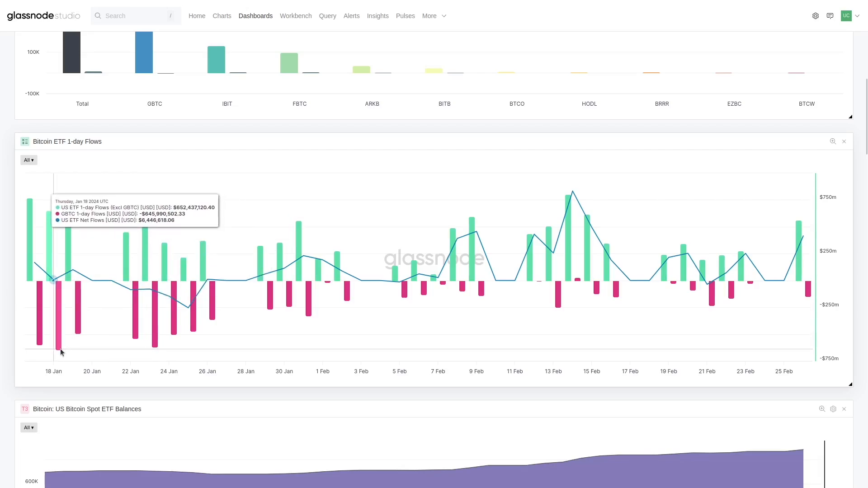
pyautogui.moveTo(746, 253)
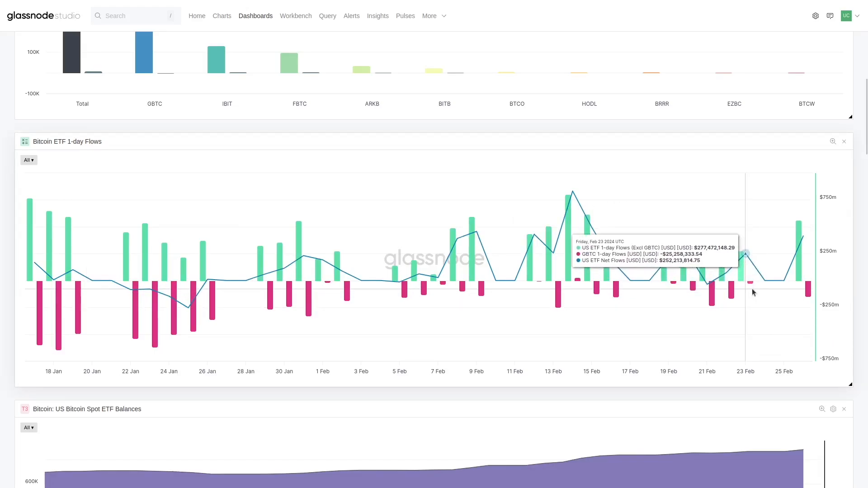
pyautogui.moveTo(808, 292)
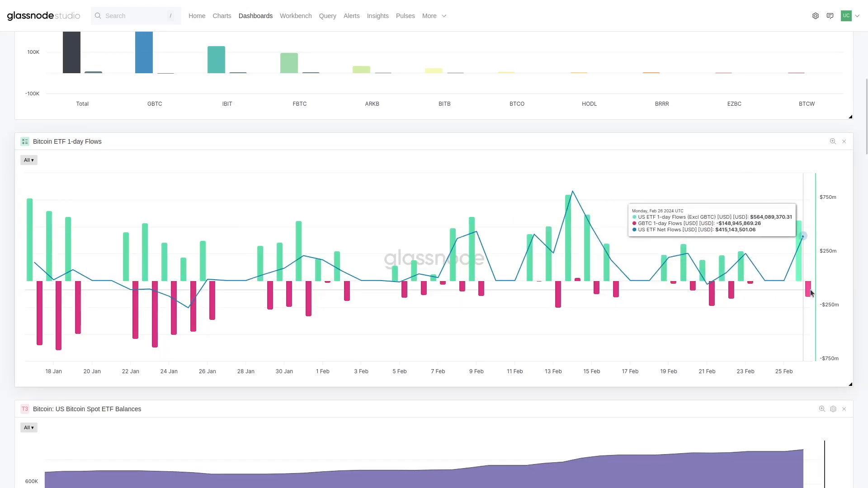
pyautogui.moveTo(692, 293)
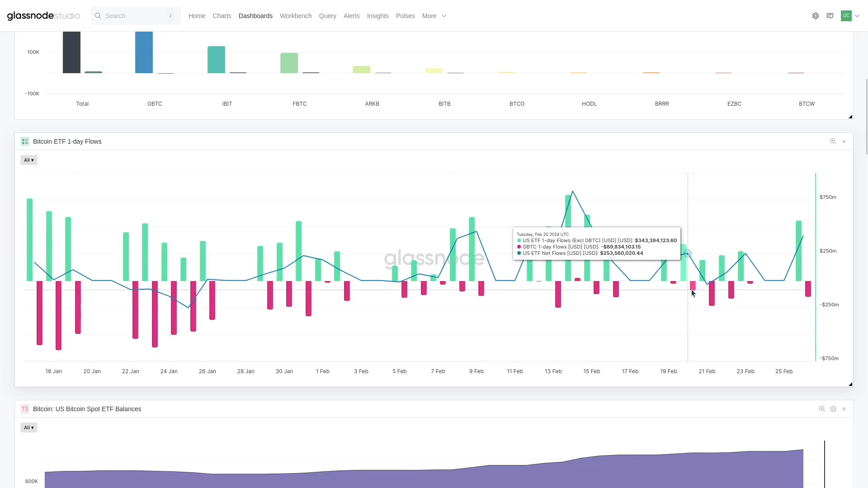
pyautogui.moveTo(740, 391)
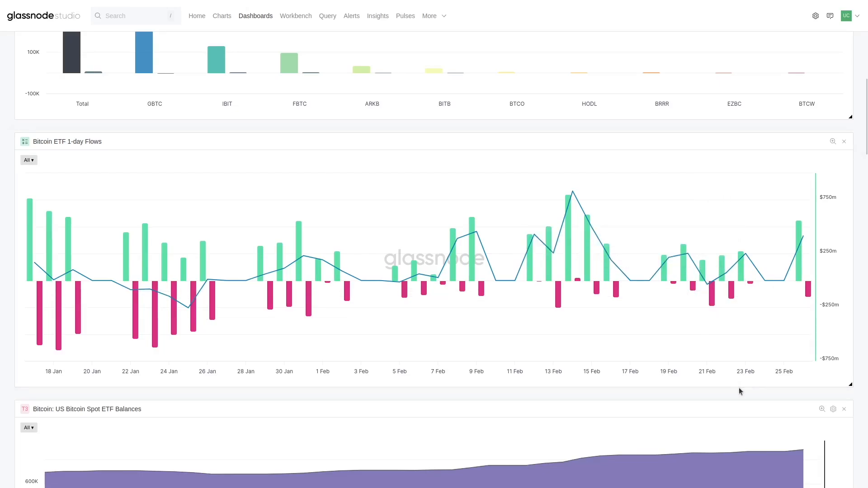